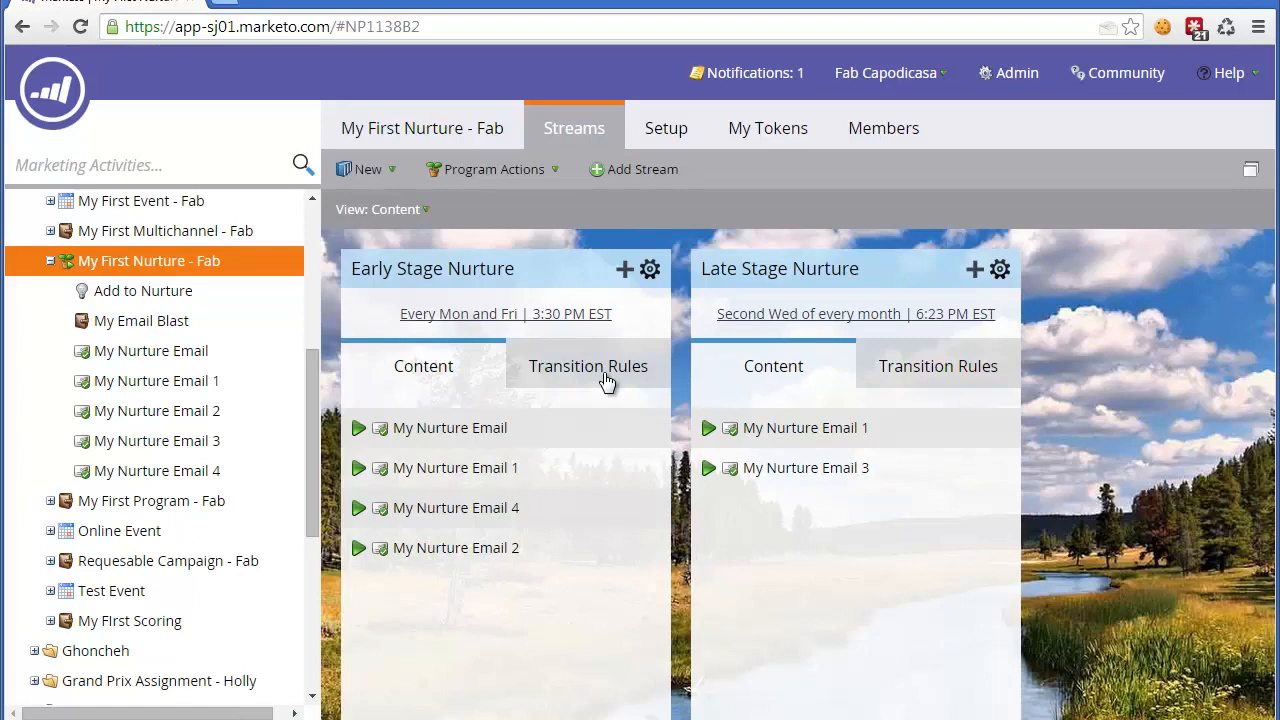
mouse_move(470, 265)
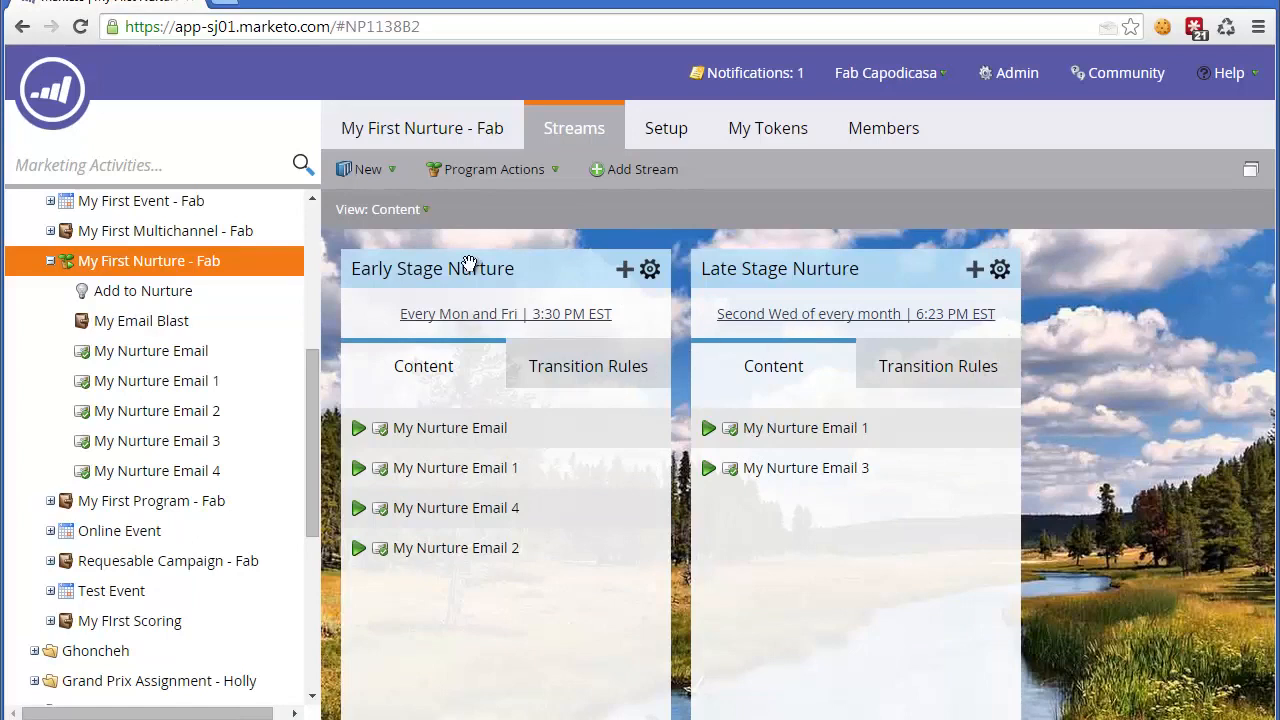
mouse_move(452, 475)
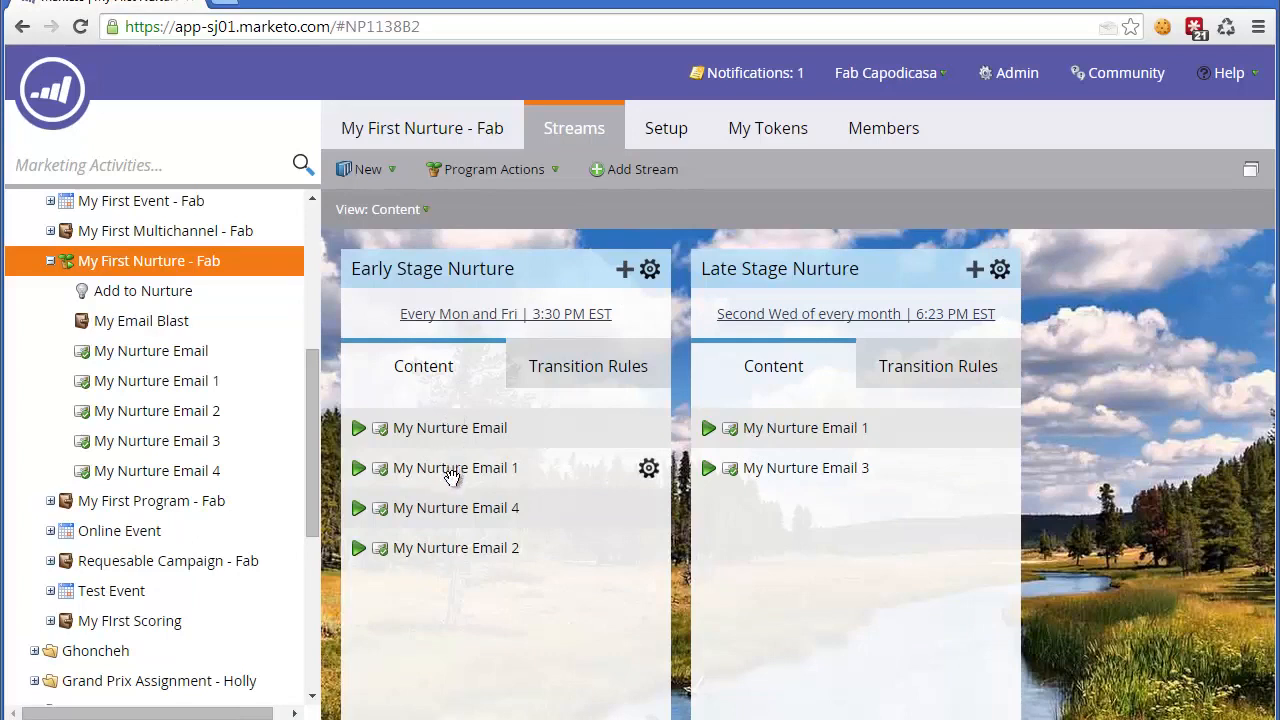
mouse_move(450, 547)
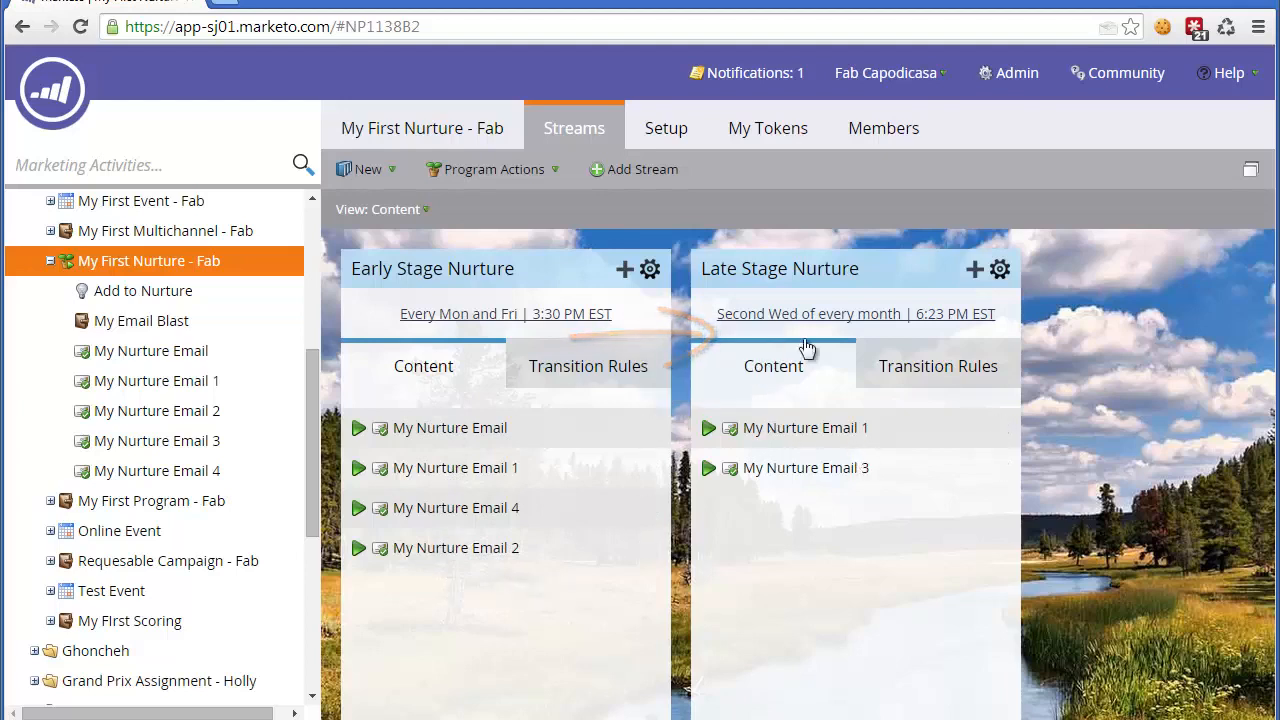
Show the empty Transition Rules on the Early Stage Nurture stream card
click(588, 366)
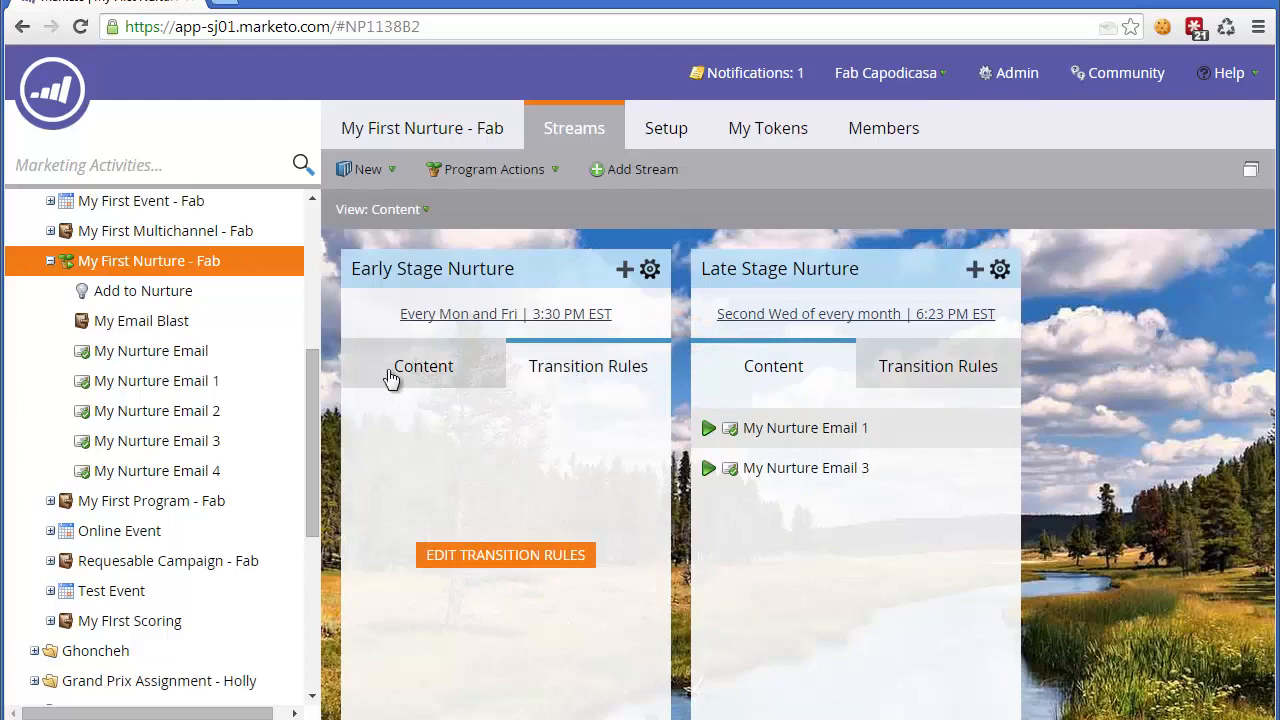
mouse_move(620, 448)
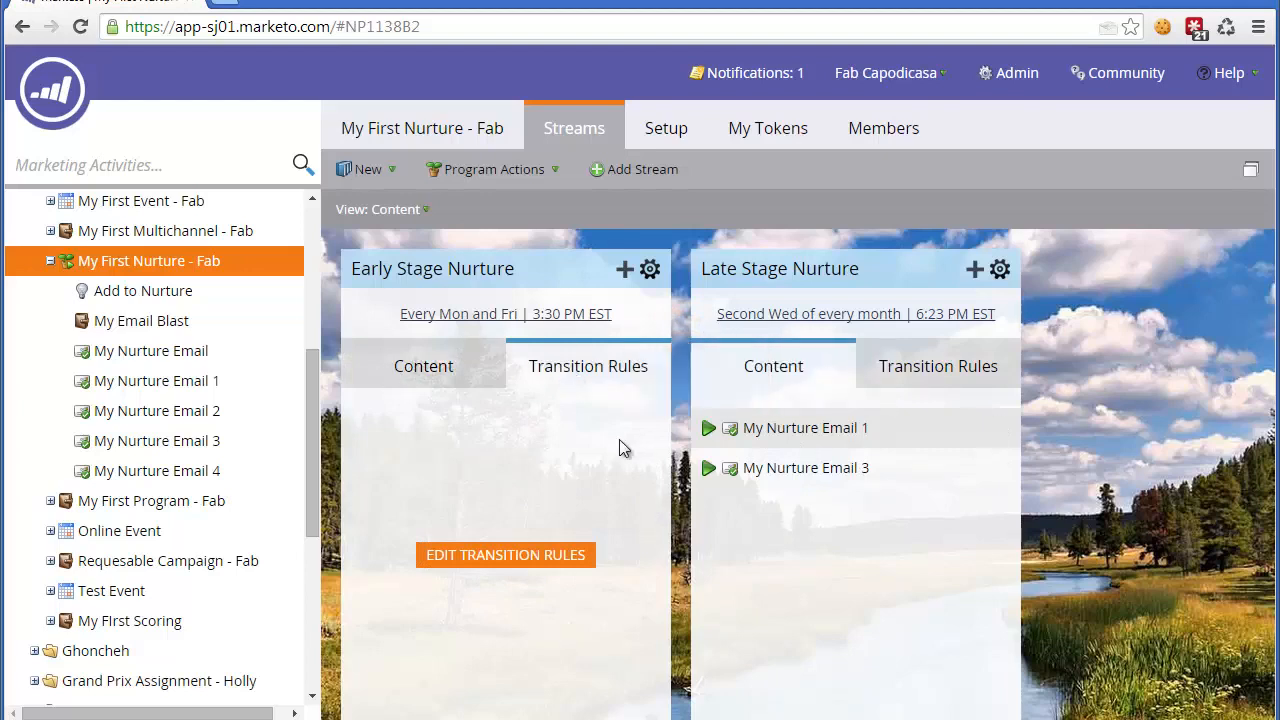
mouse_move(630, 416)
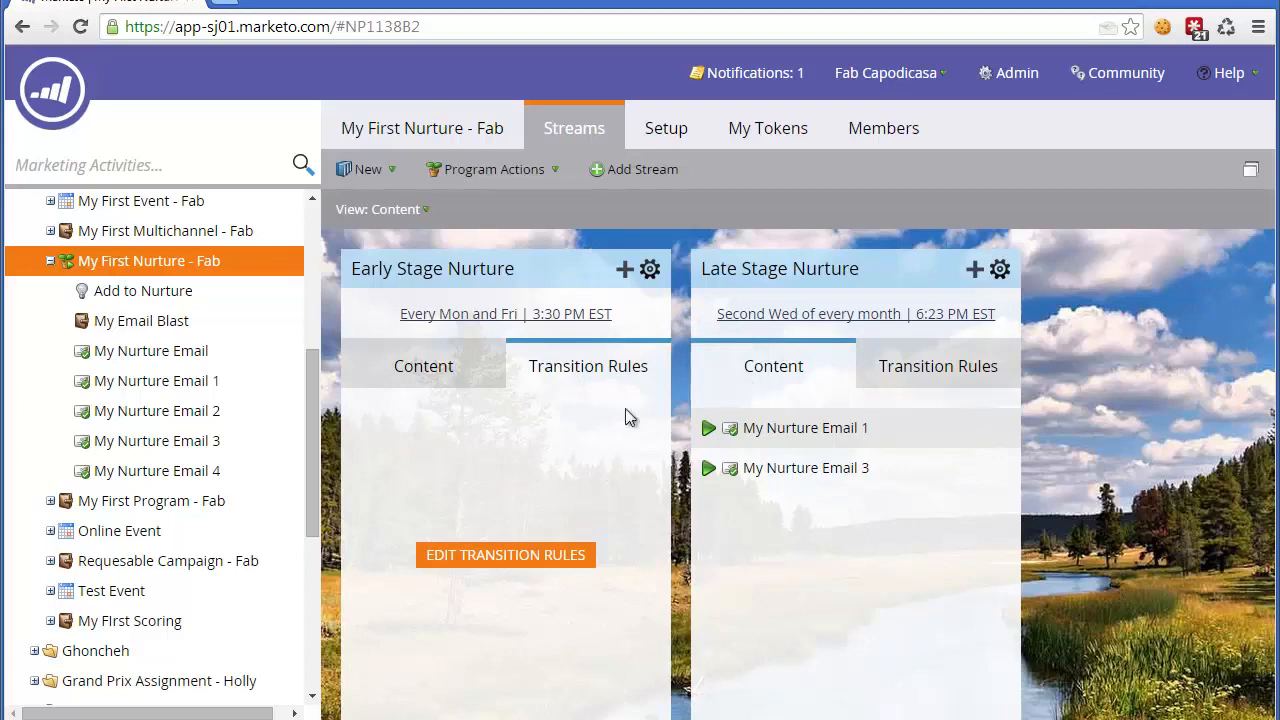
mouse_move(1176, 355)
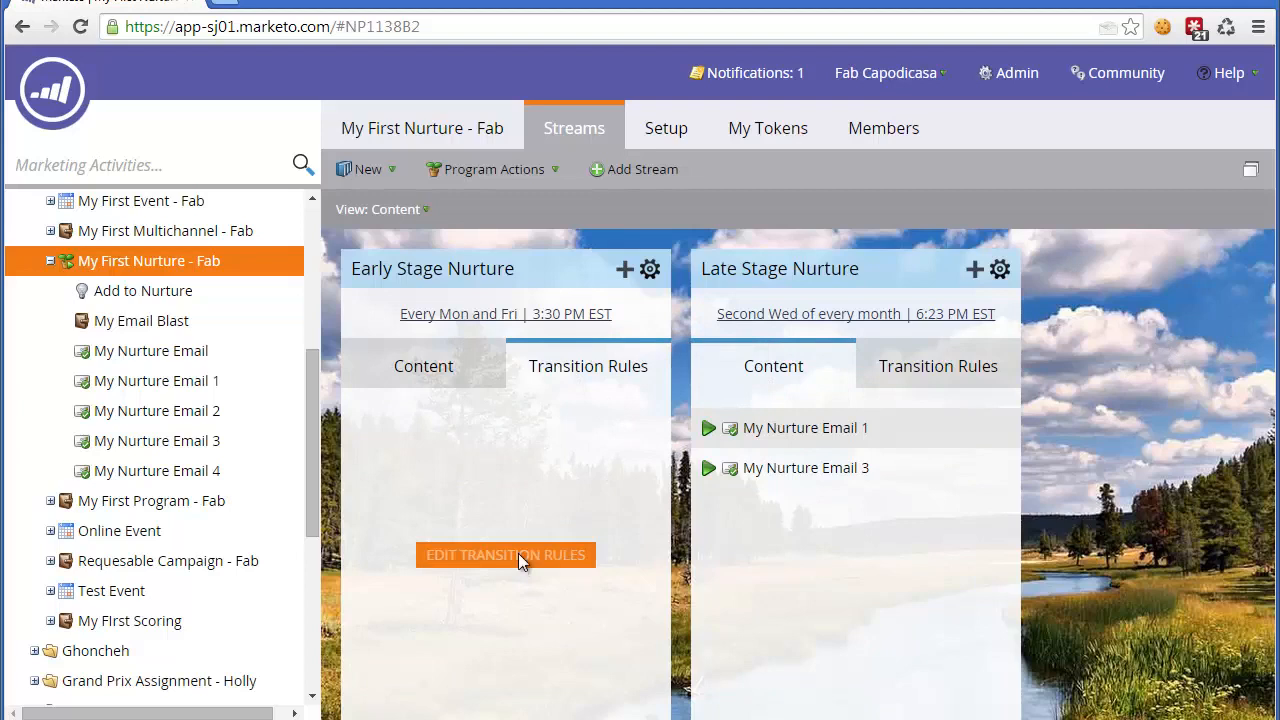
Add a Data Value Changes trigger for Lead Score with new value greater than 20
click(505, 555)
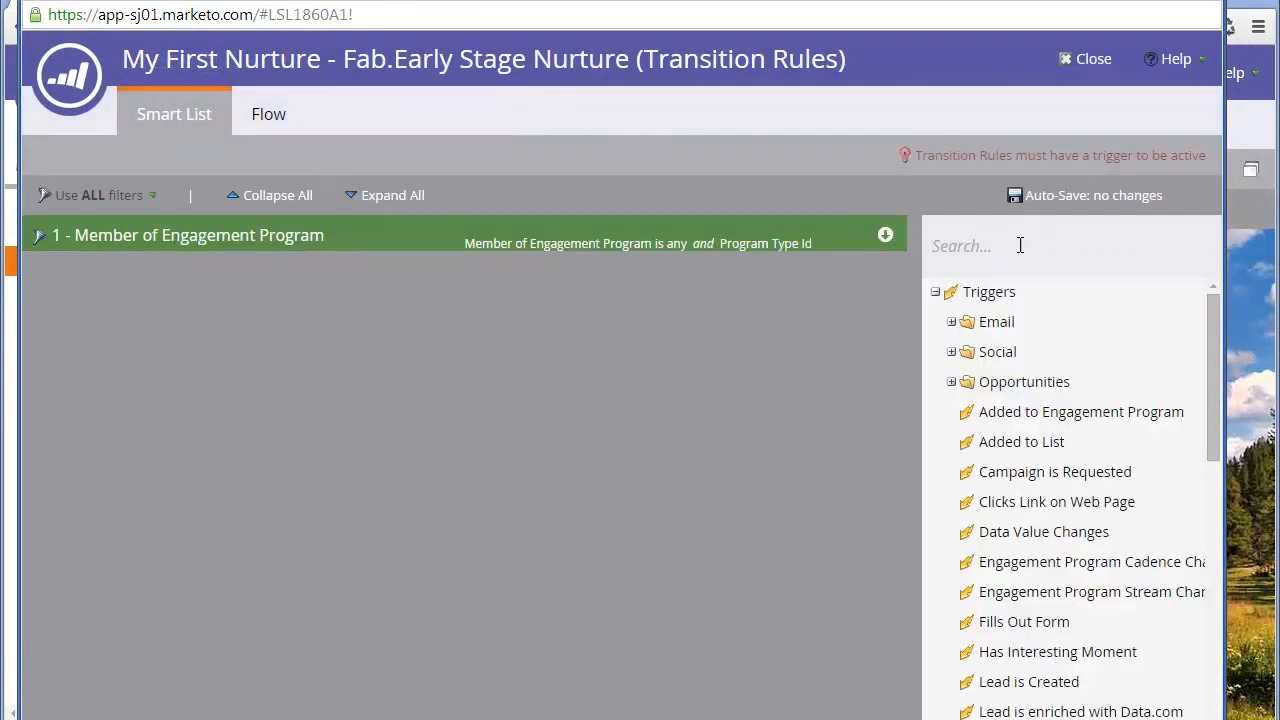
text(data)
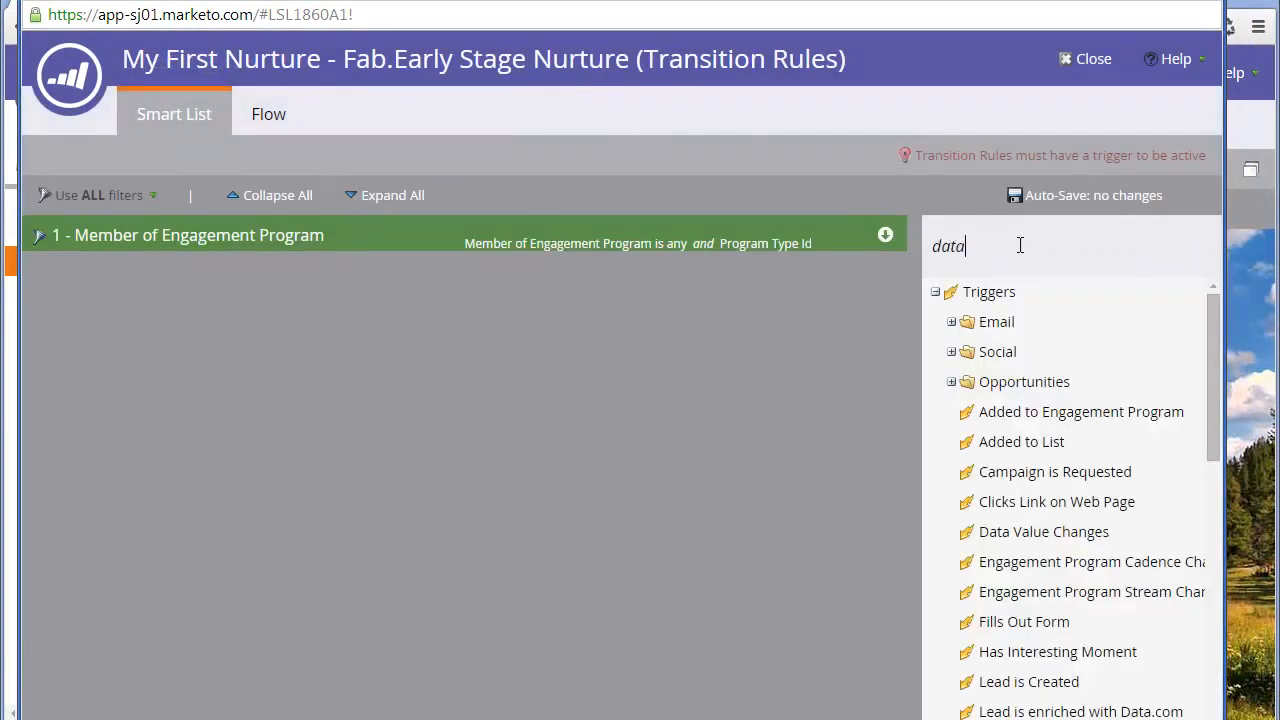
drag(1043, 321, 568, 361)
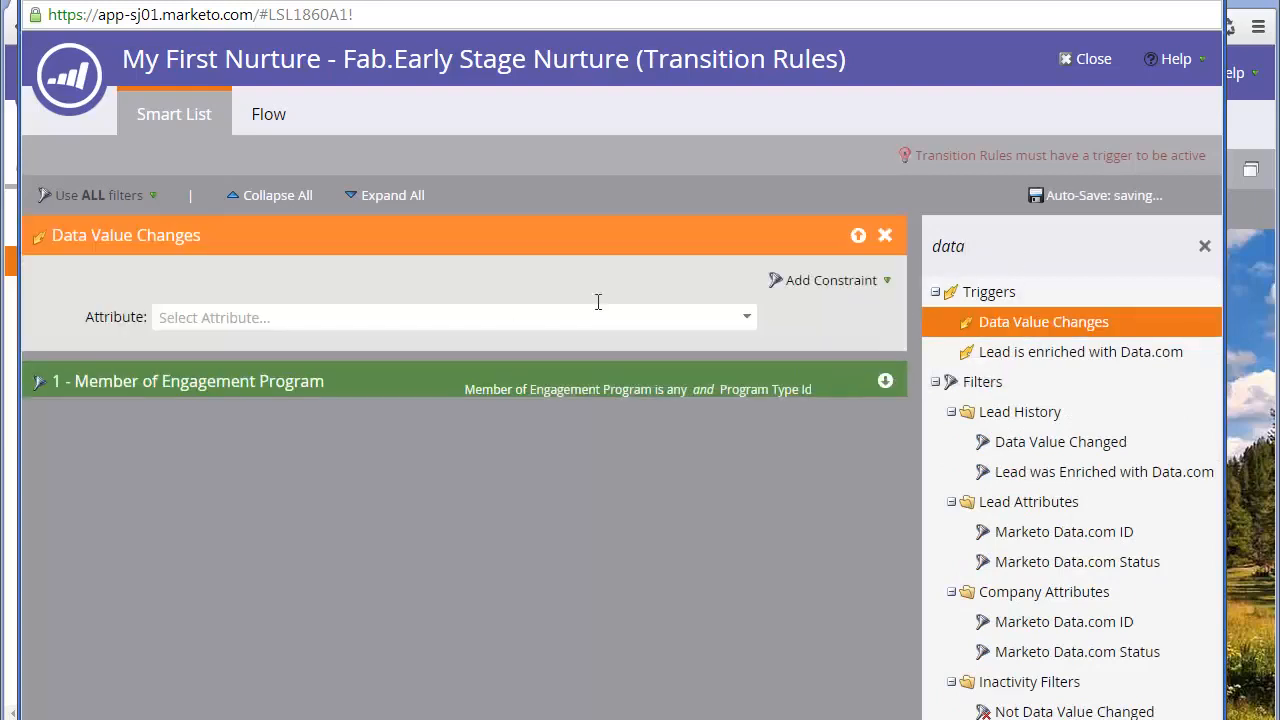
click(450, 317)
text(Lead Score)
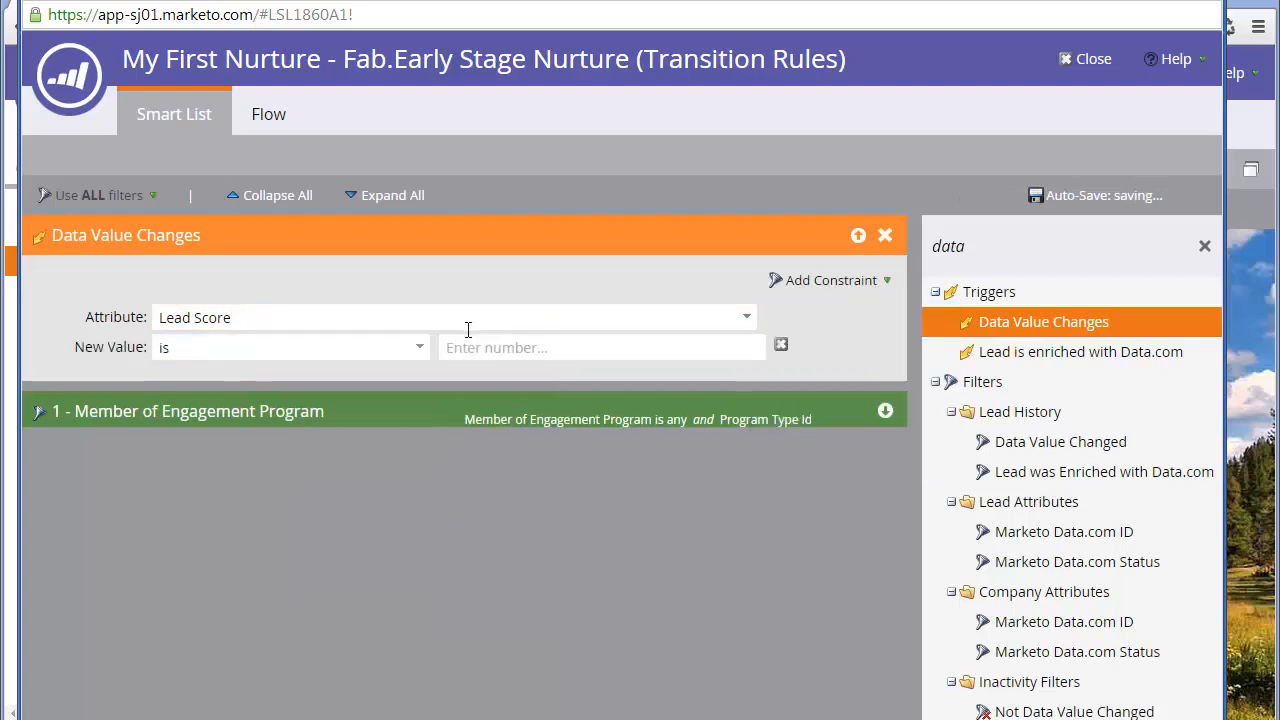
click(290, 347)
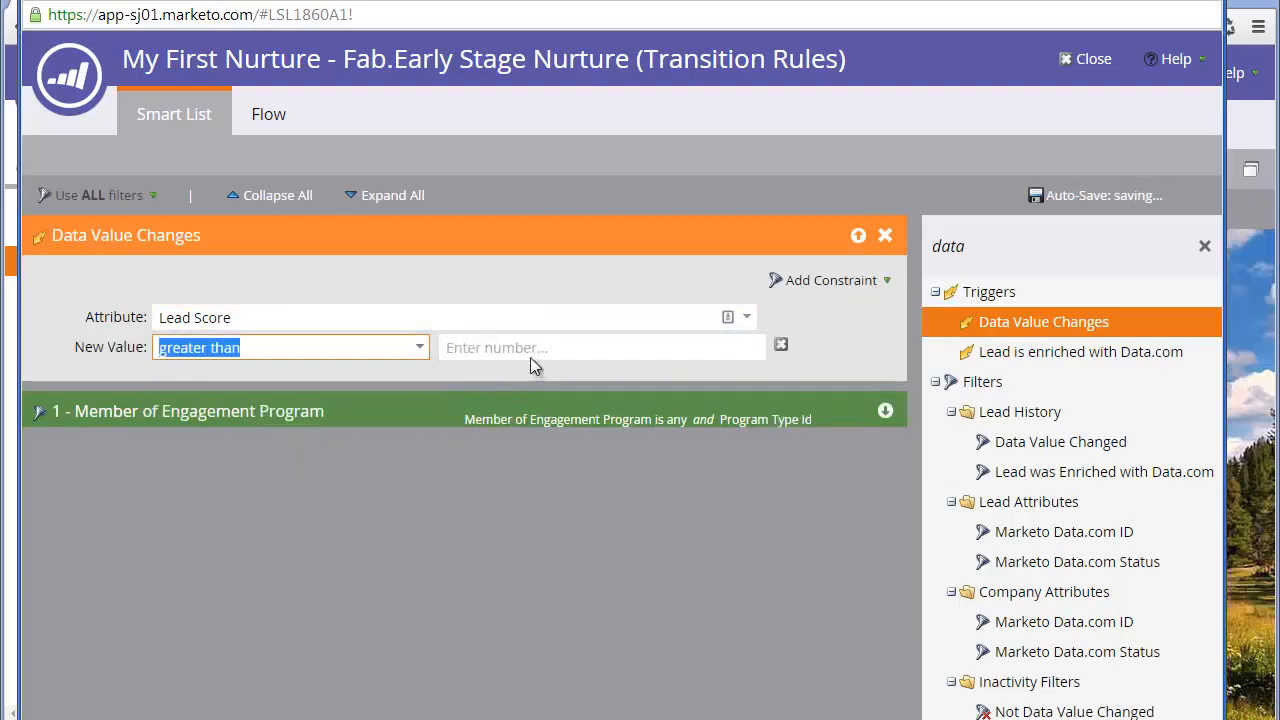
text(20)
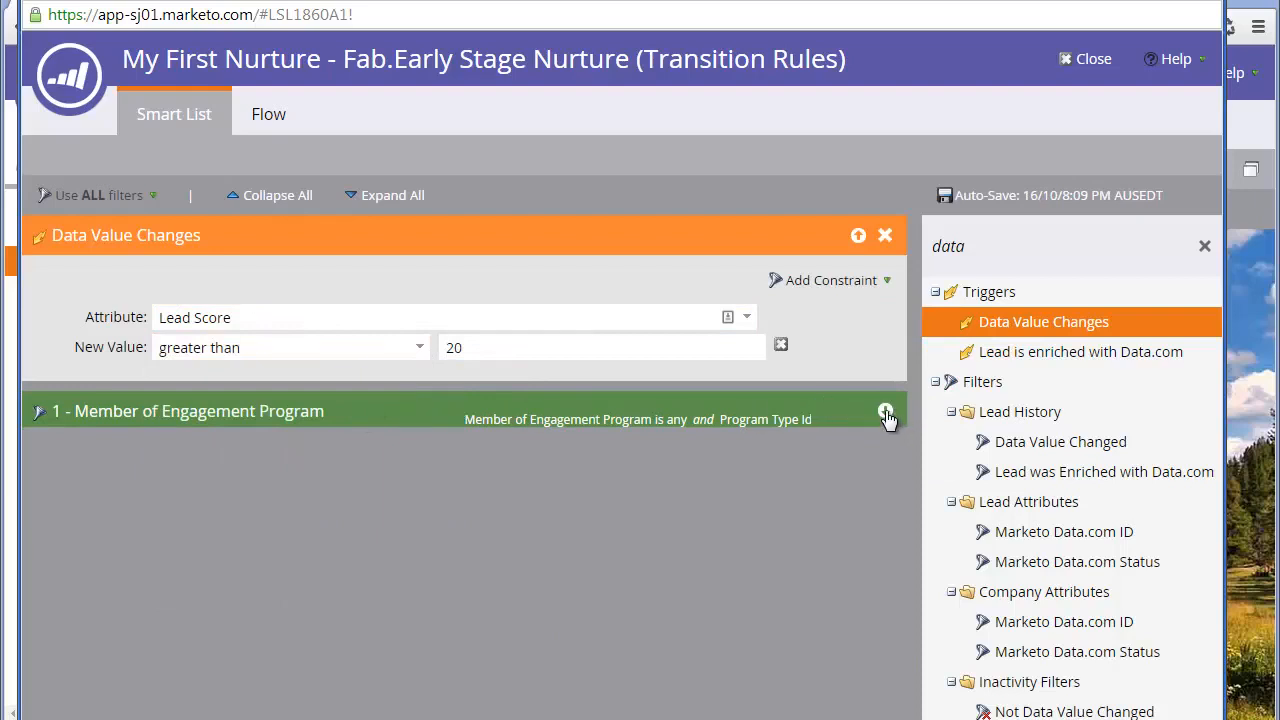
click(268, 114)
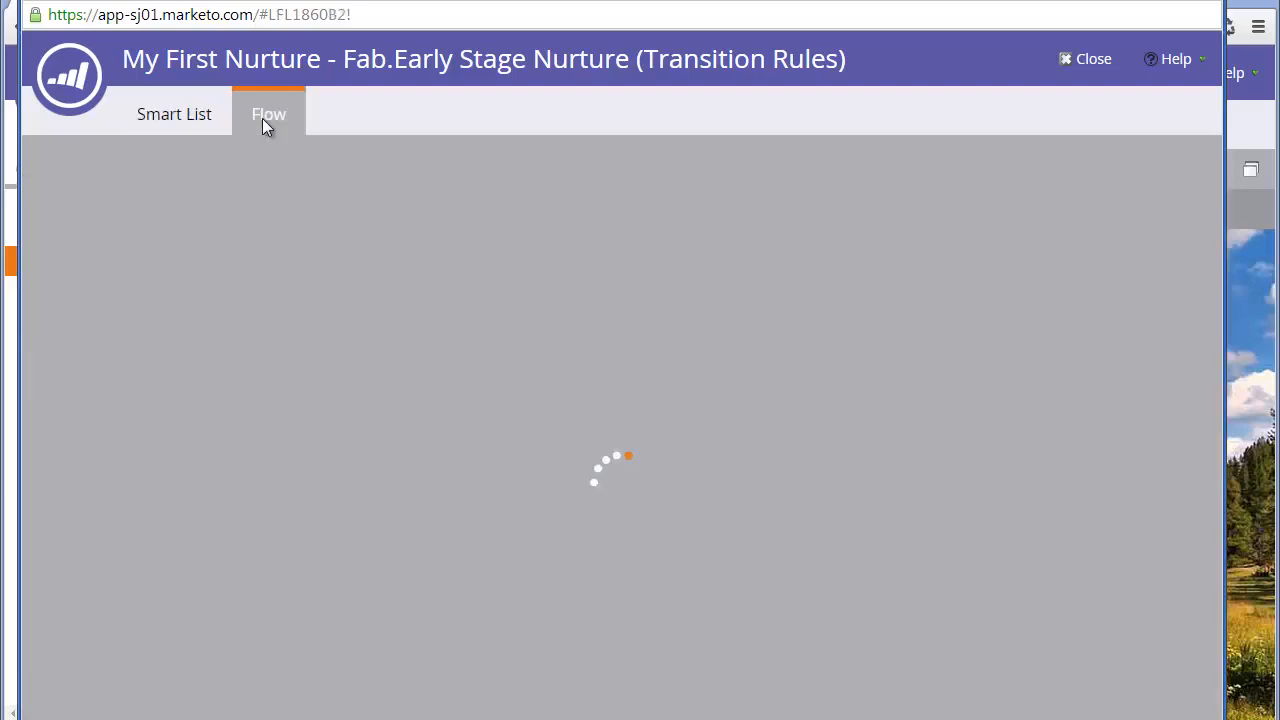
Add a Change Engagement Program Stream step to Late Stage Nurture in My First Nurture - Fab
click(268, 113)
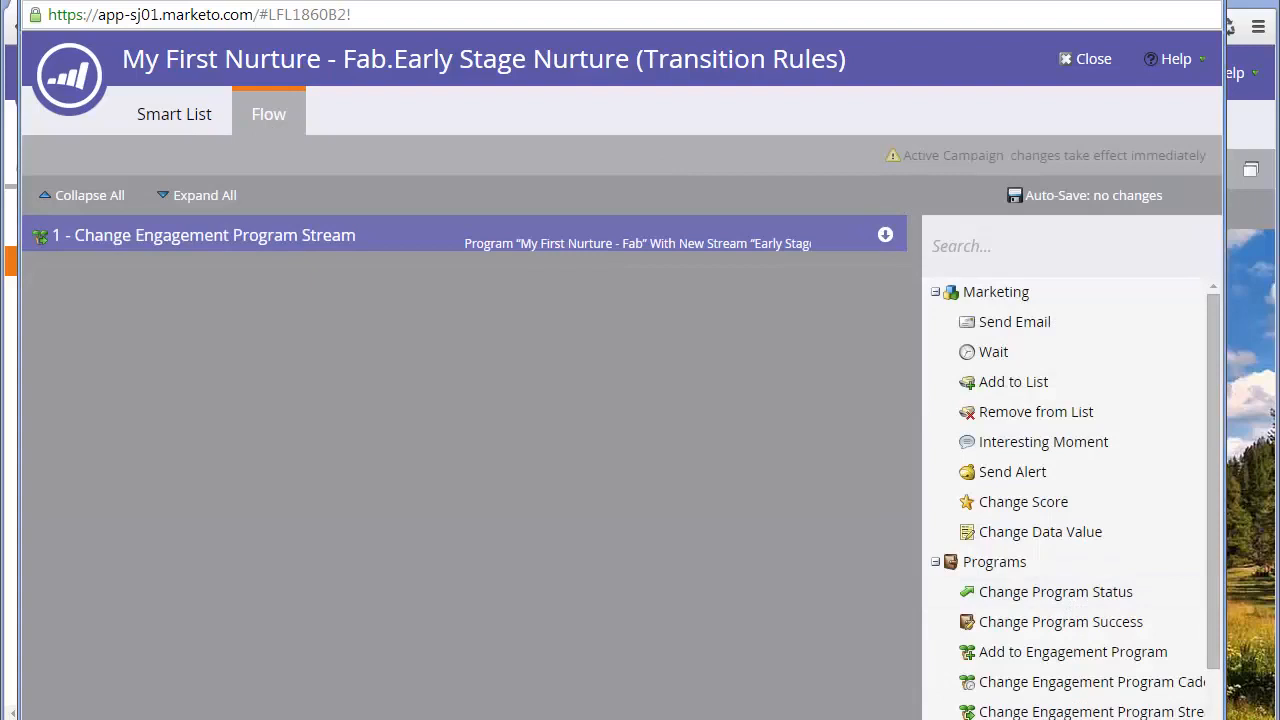
mouse_move(1024, 690)
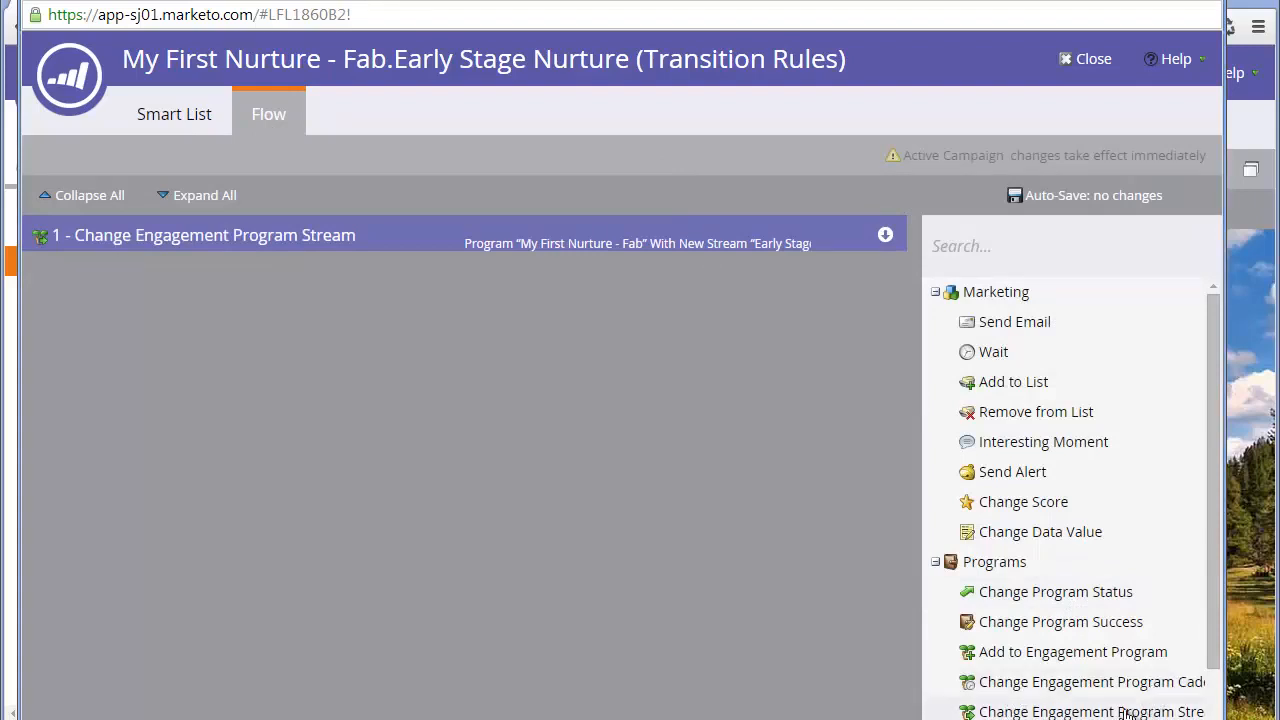
drag(1090, 711, 450, 448)
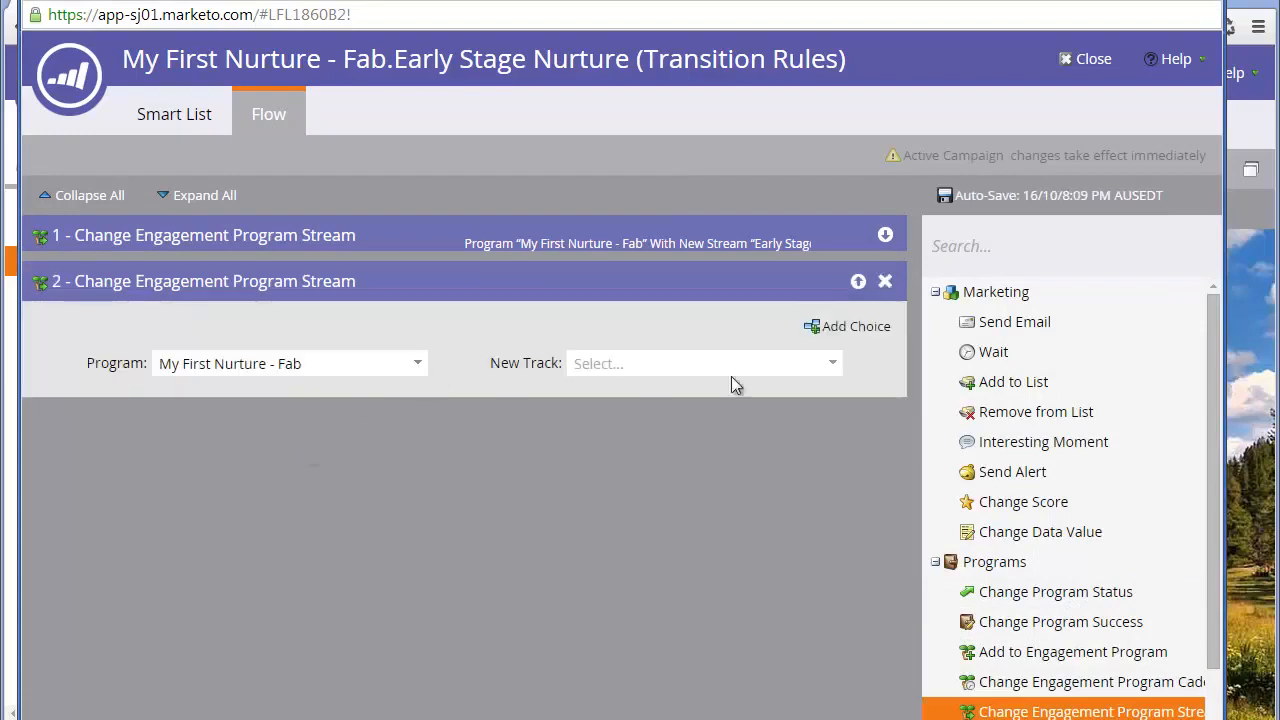
click(700, 363)
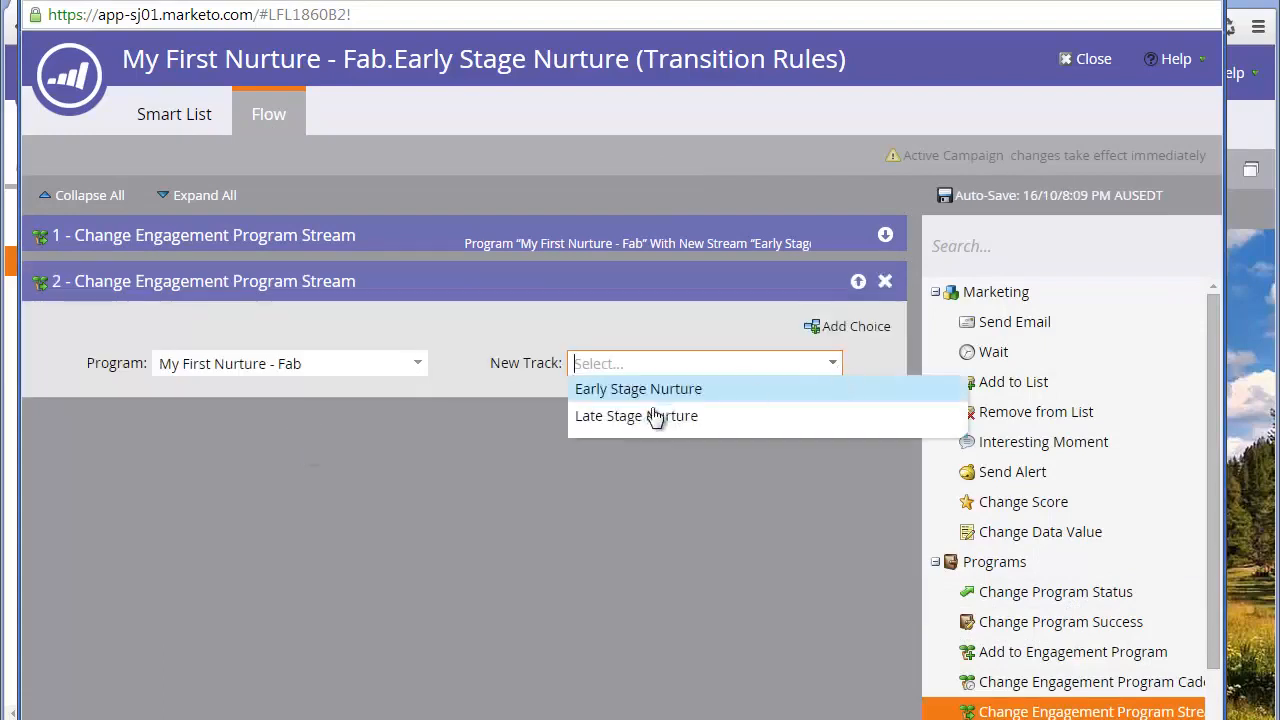
click(636, 416)
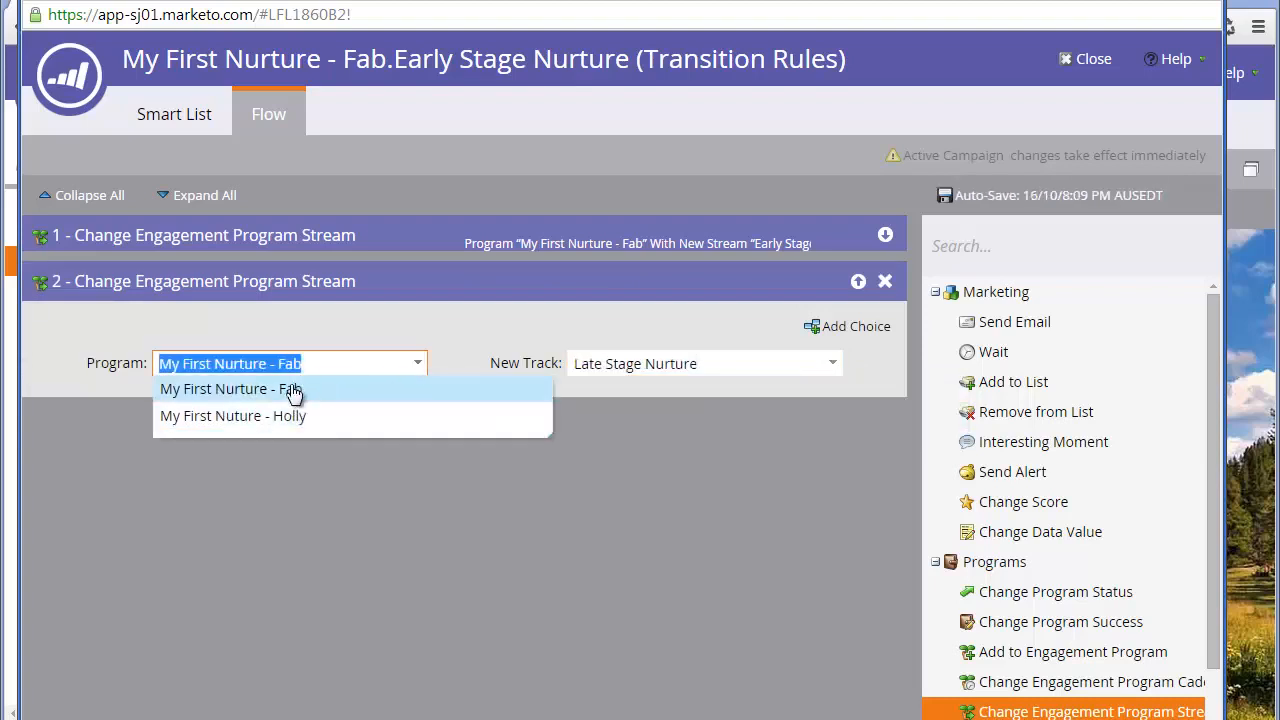
click(230, 388)
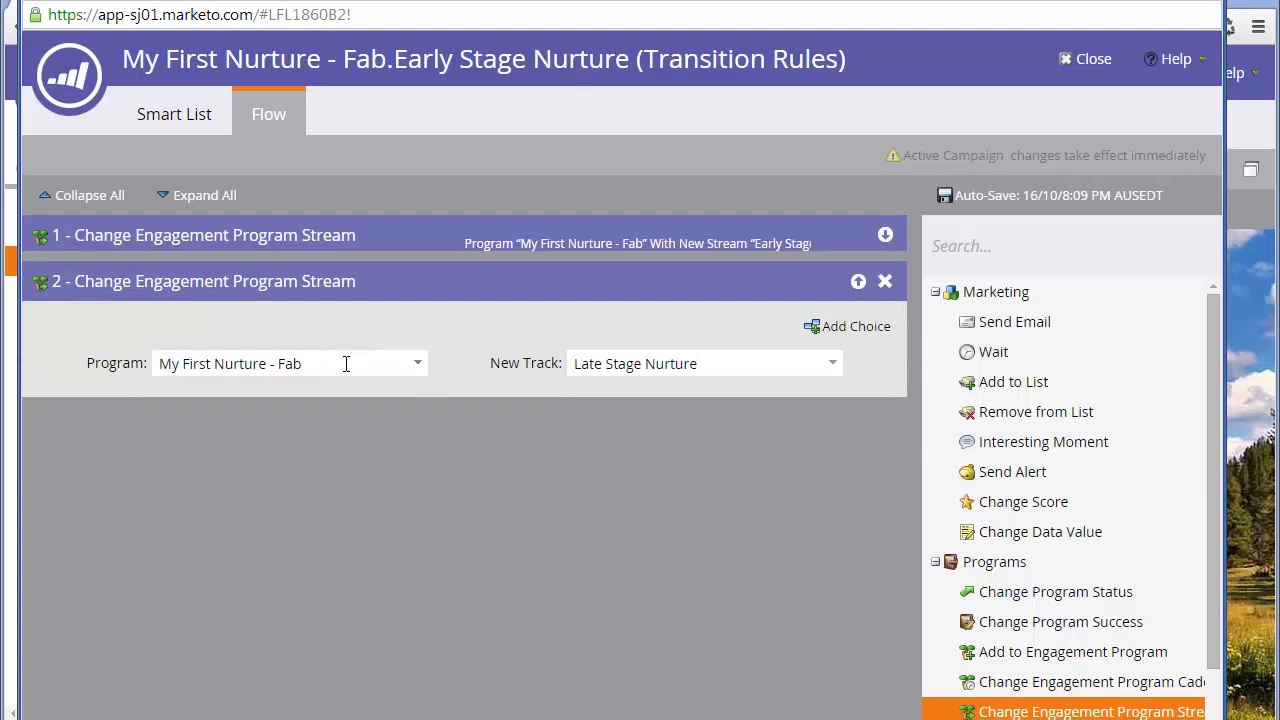
mouse_move(333, 355)
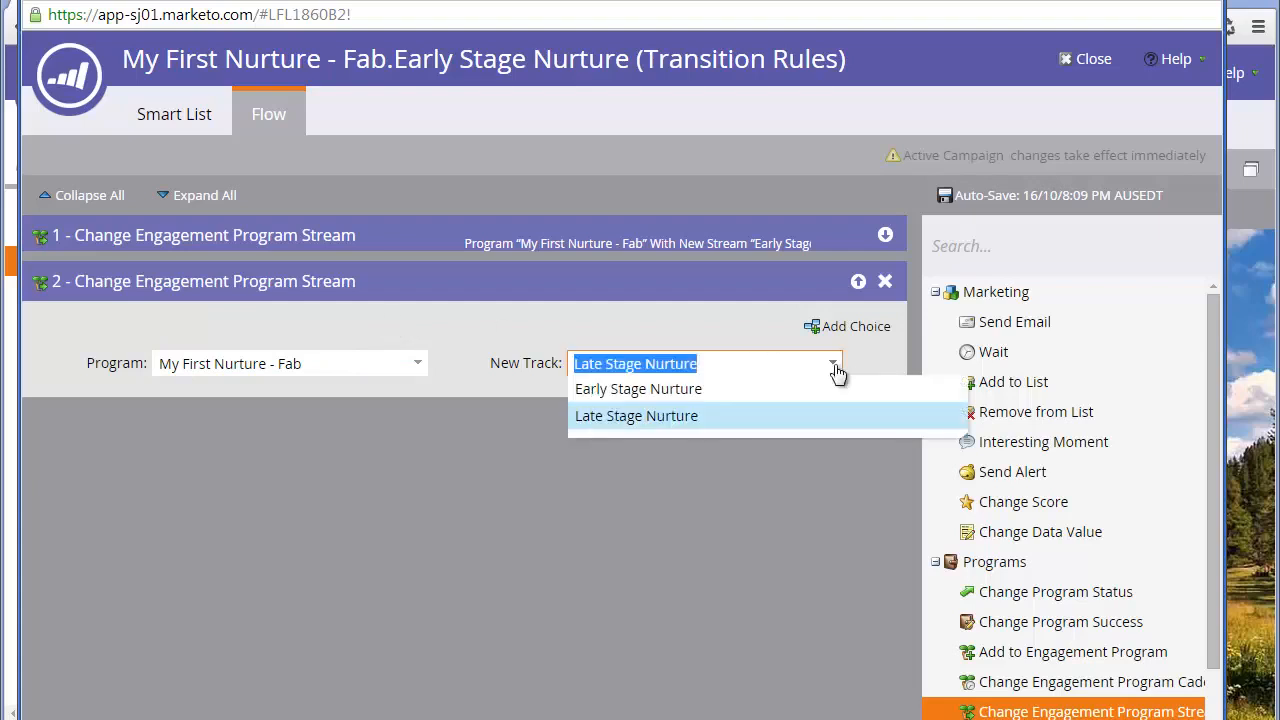
click(636, 415)
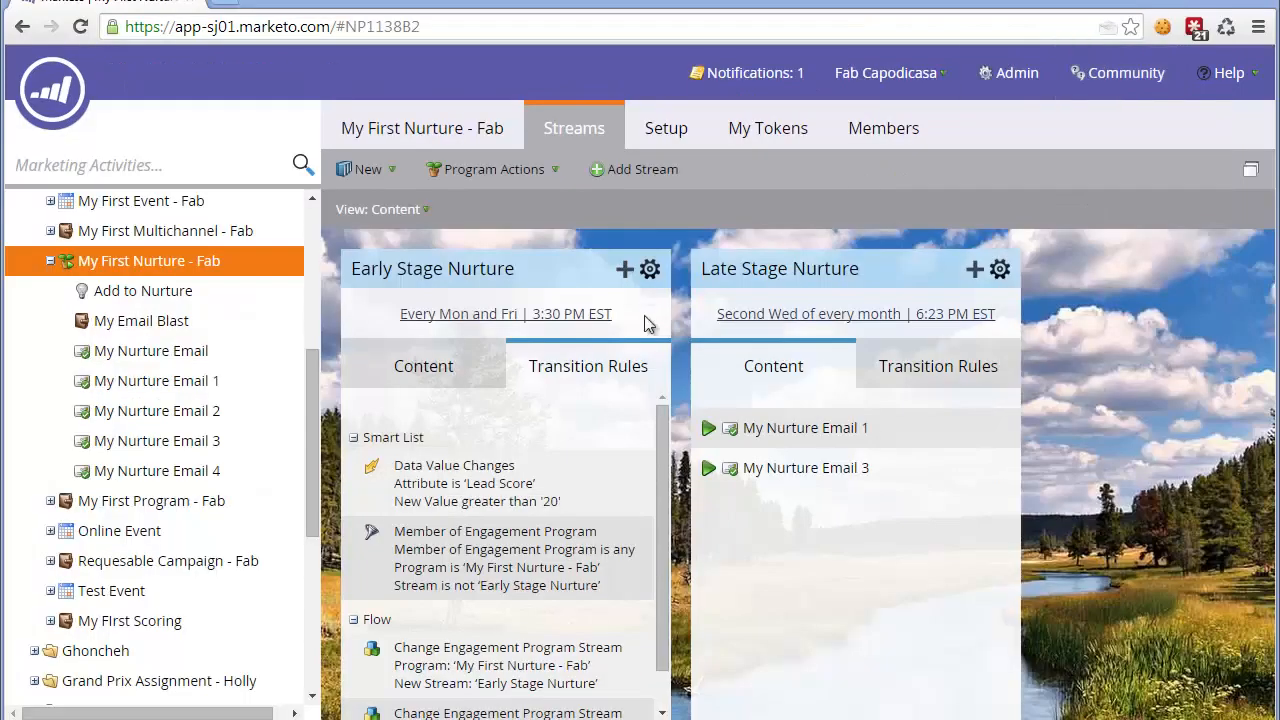
mouse_move(783, 400)
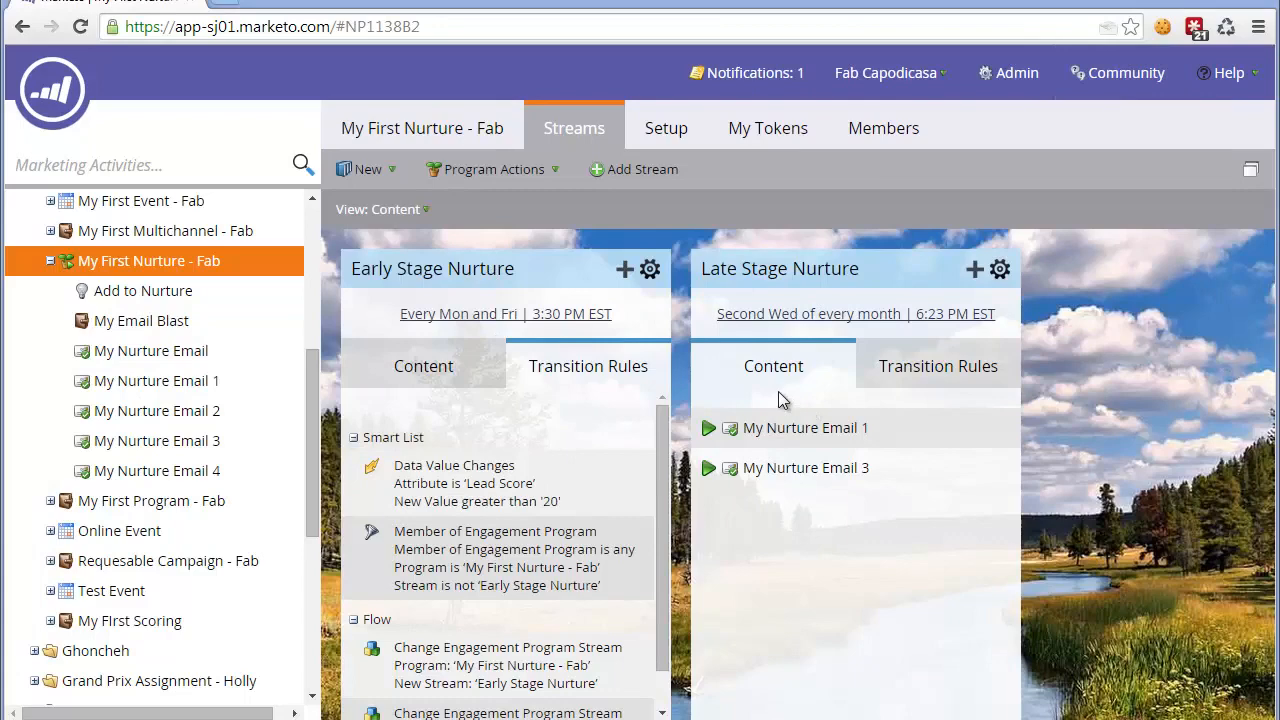
click(422, 365)
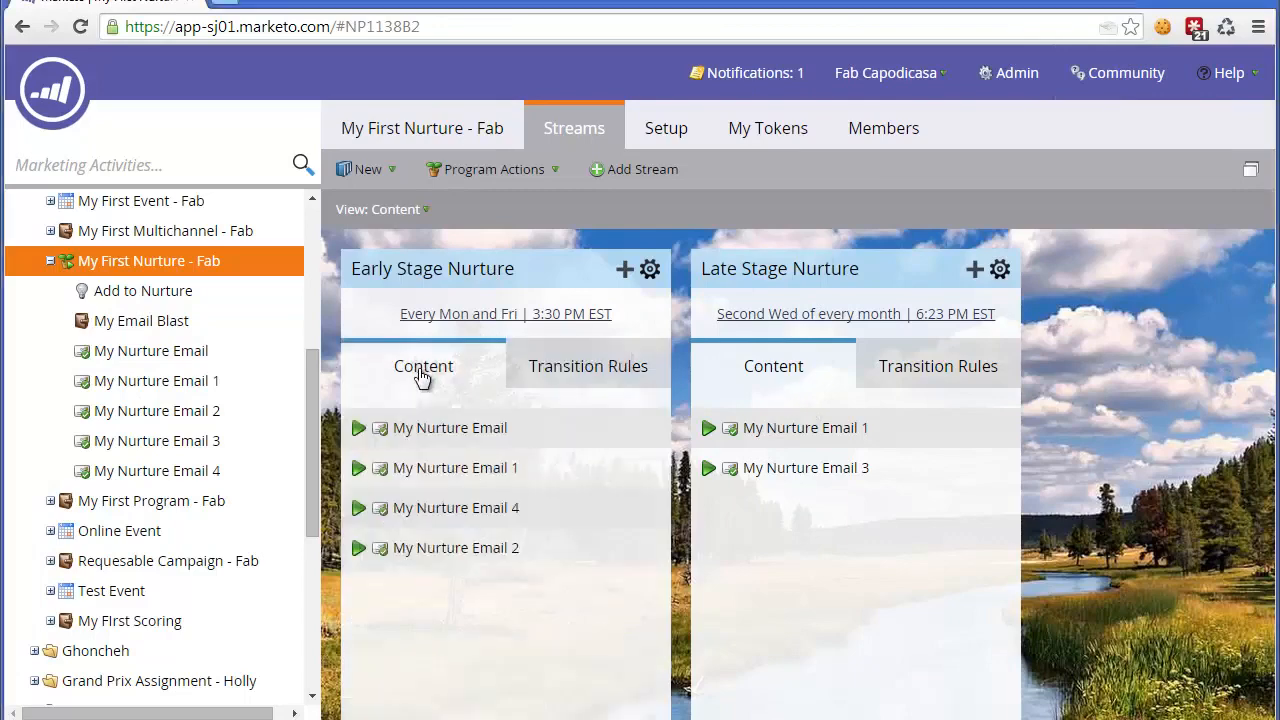
click(588, 365)
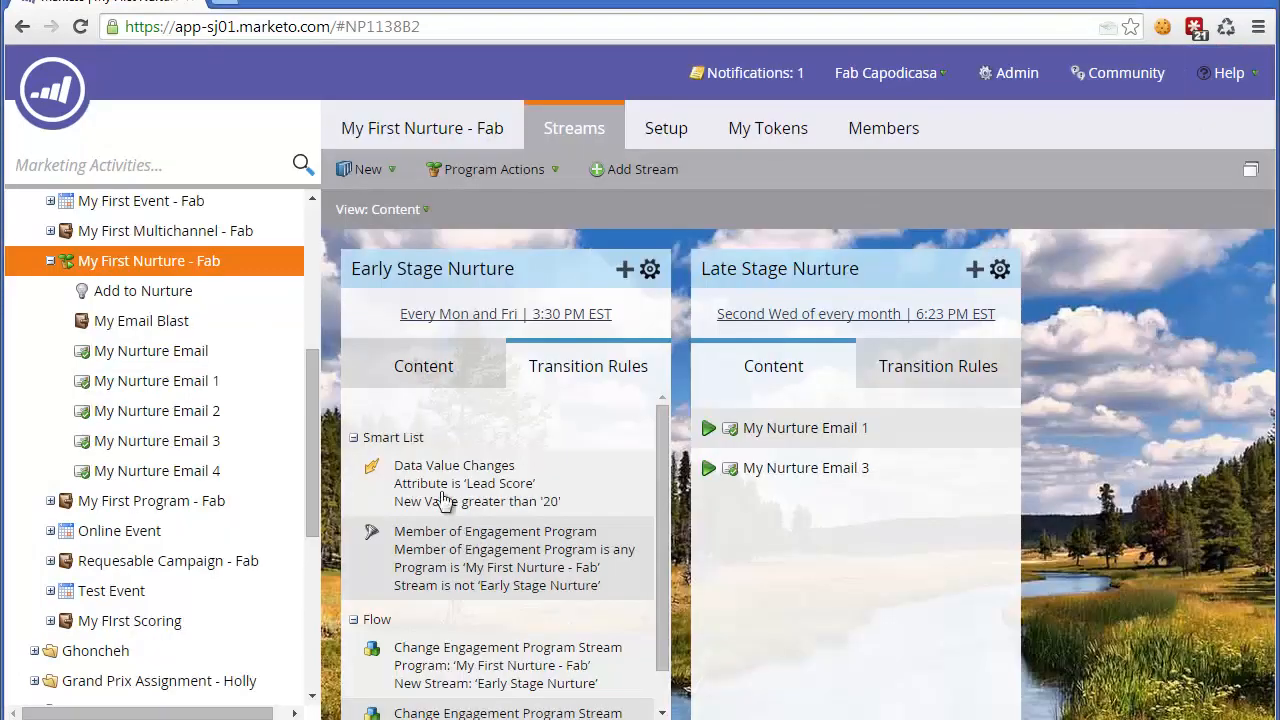
mouse_move(437, 487)
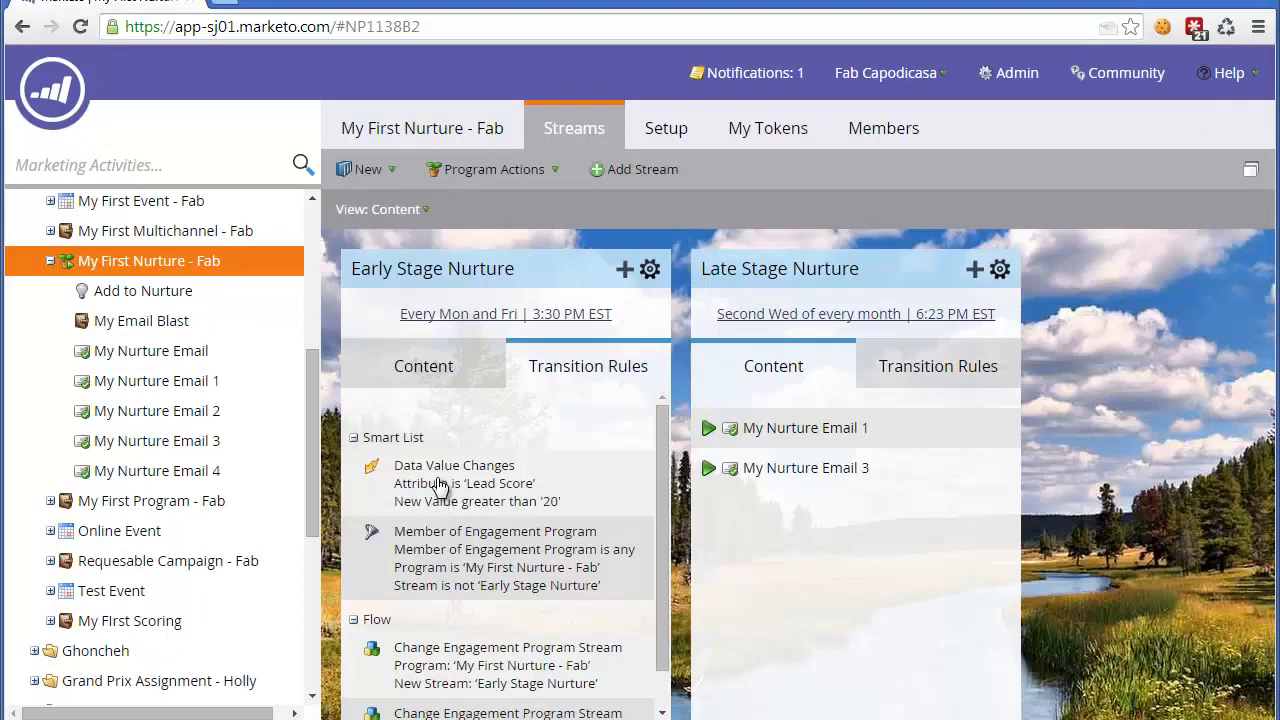